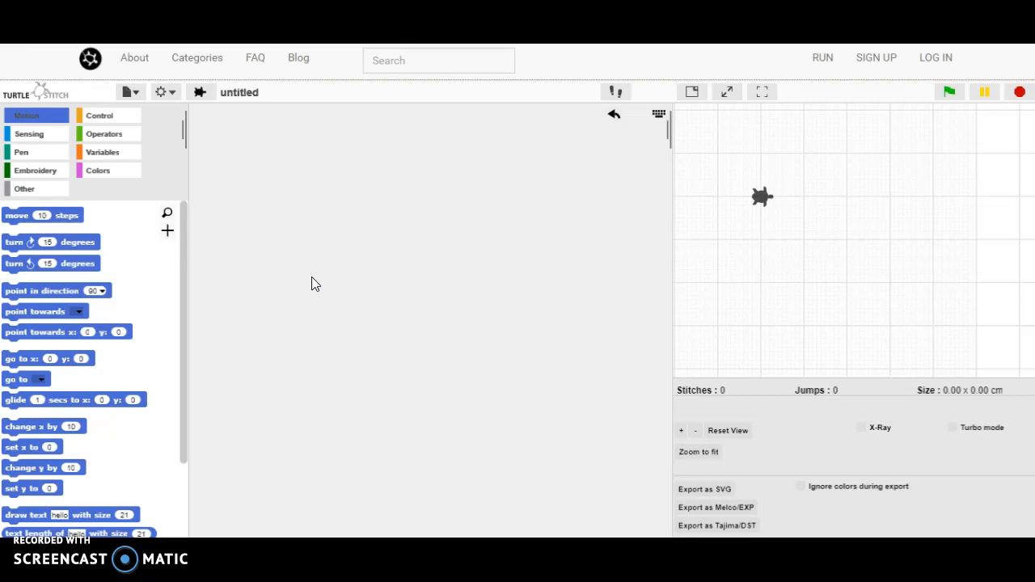
mouse_move(201, 246)
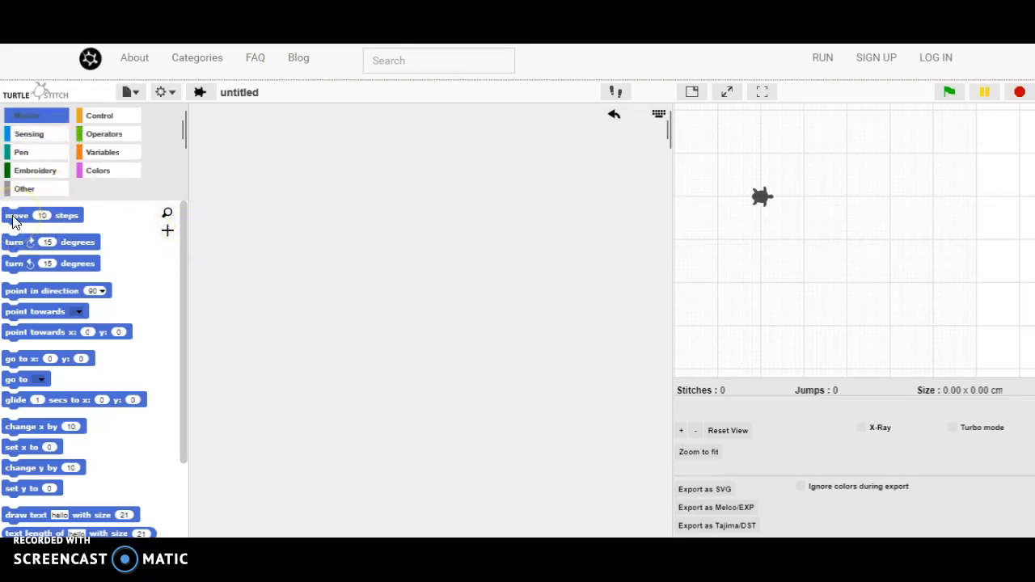
Add a move block set to 200 steps and run it to stitch a straight line
left_click_drag(16, 215, 251, 190)
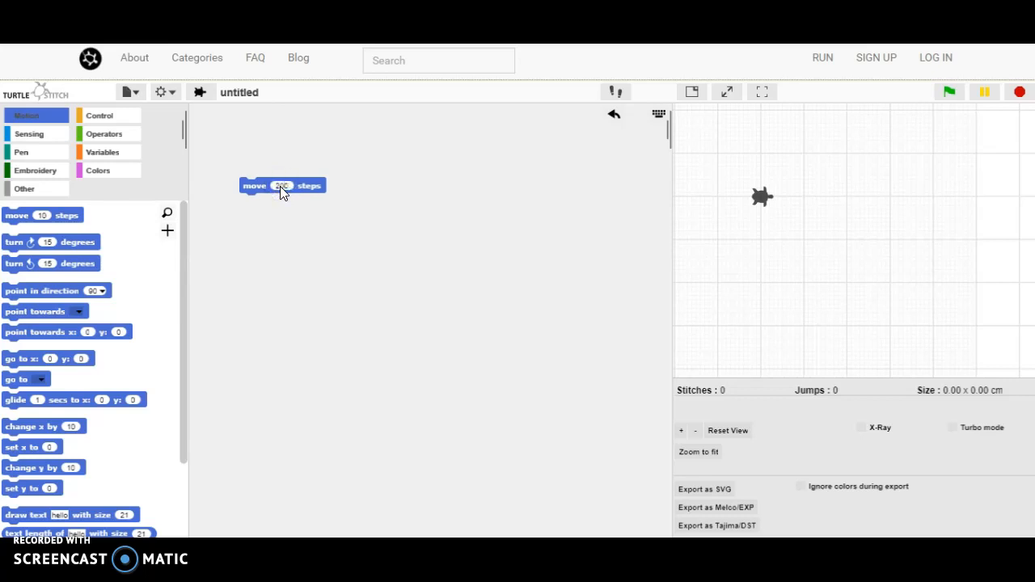
type("200")
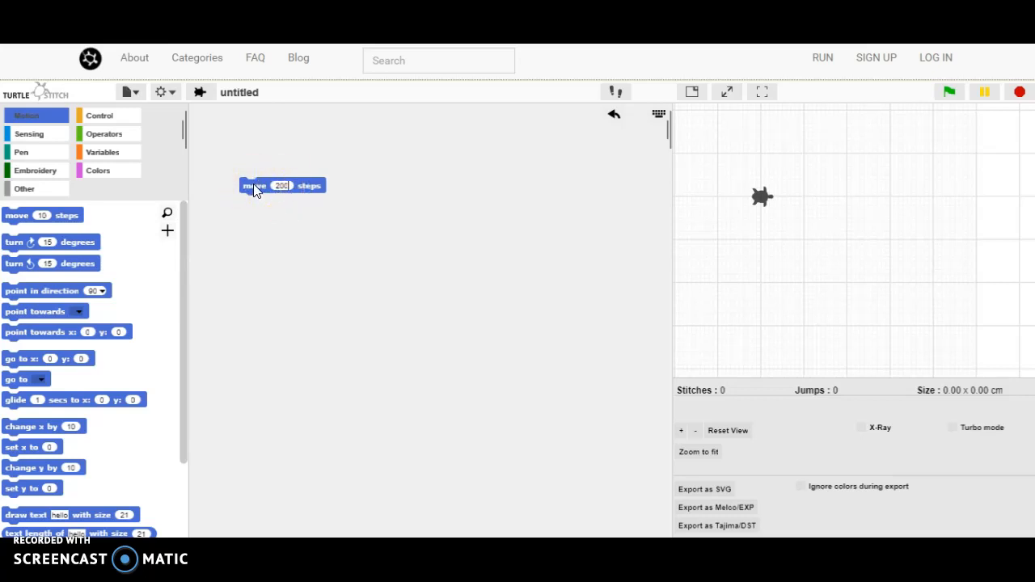
left_click(281, 184)
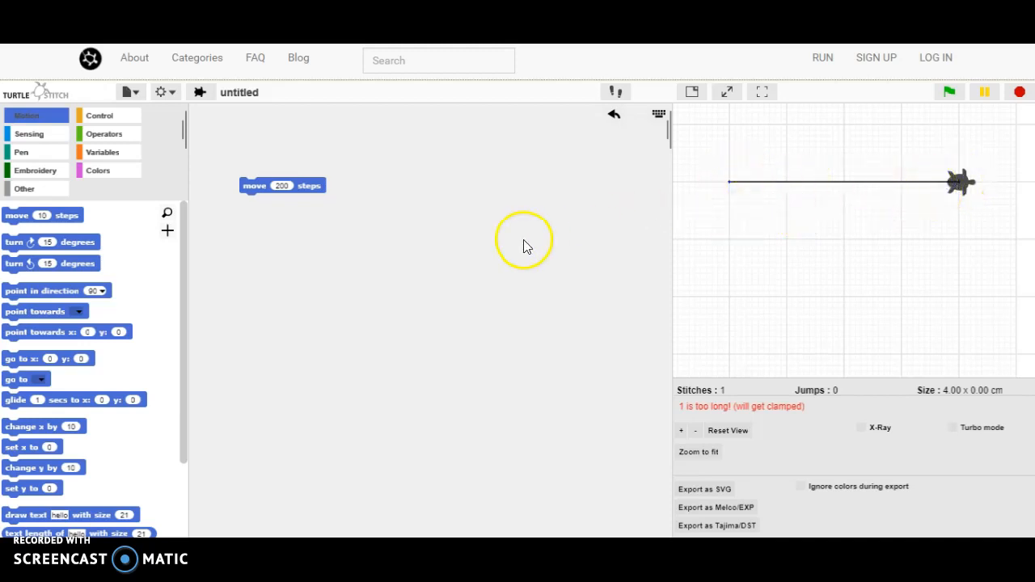
mouse_move(962, 187)
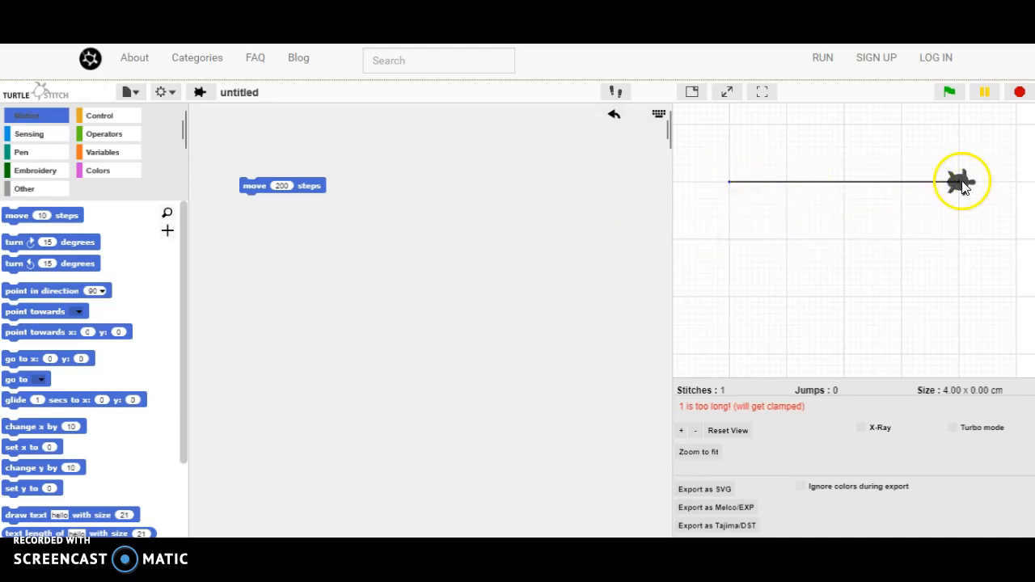
mouse_move(368, 233)
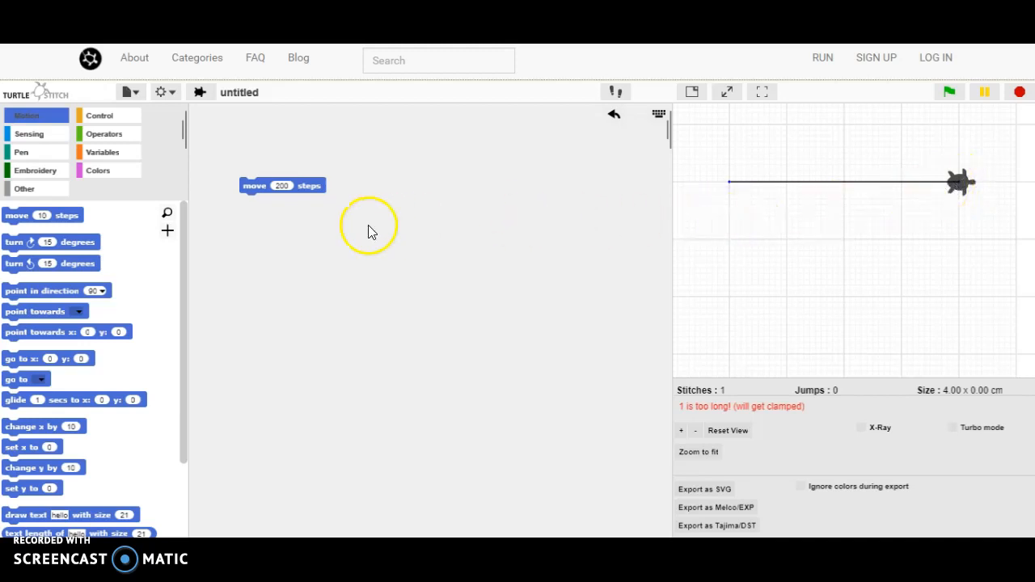
mouse_move(16, 246)
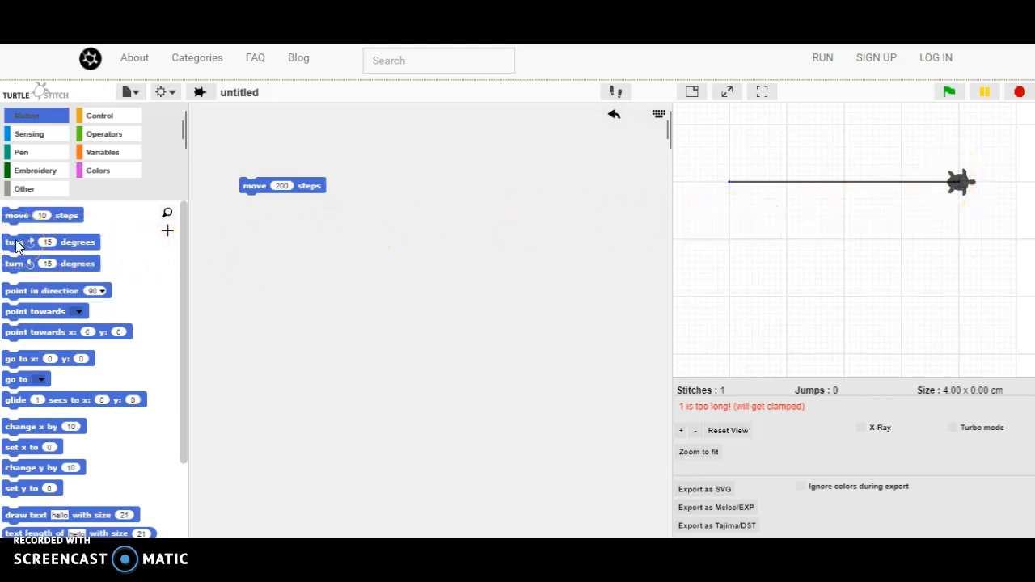
Add a turn block under the move, wrap both in a repeat loop, and place a reset block alongside
left_click_drag(45, 242, 256, 207)
type("180")
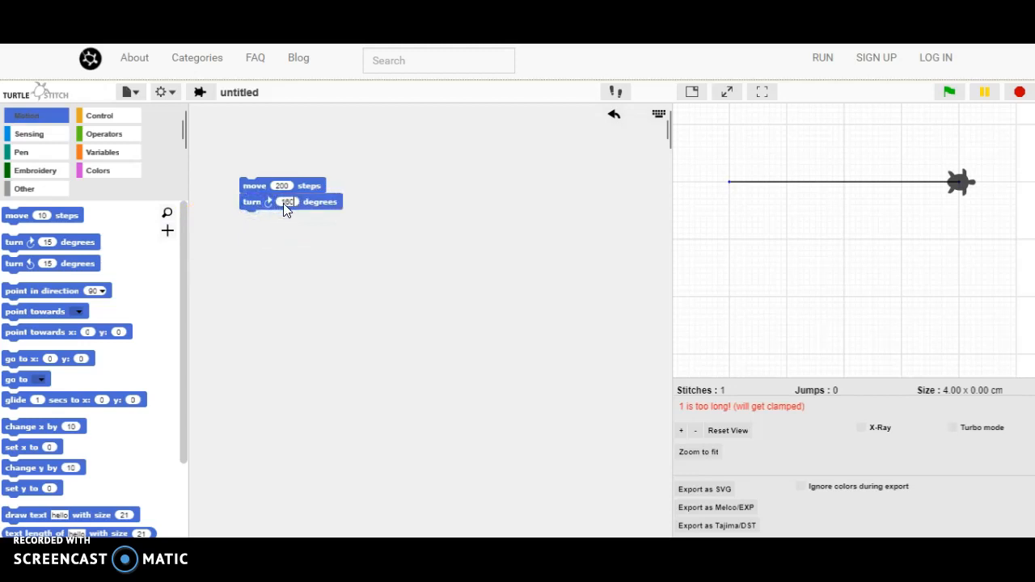
left_click(110, 115)
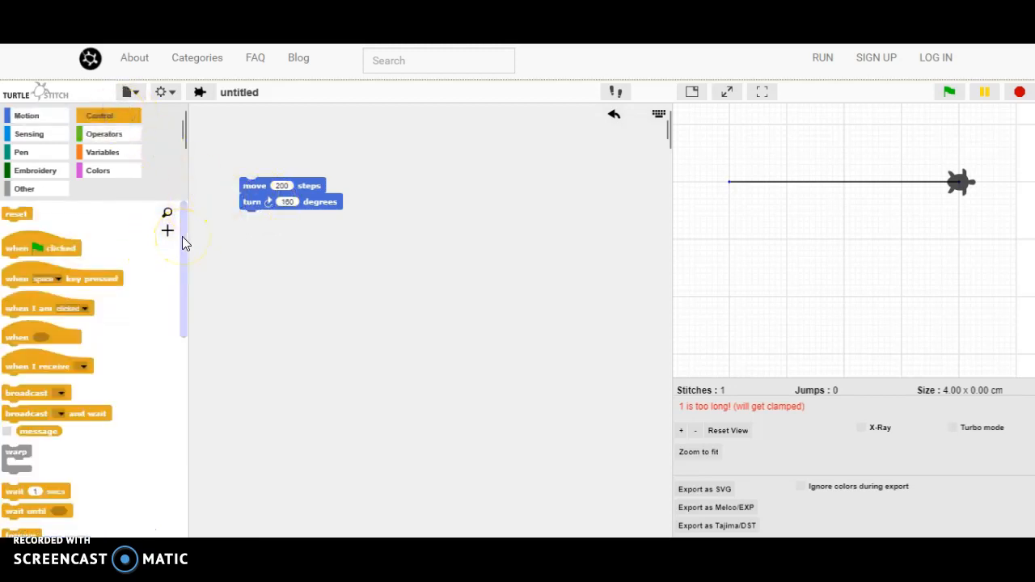
scroll("down", 3)
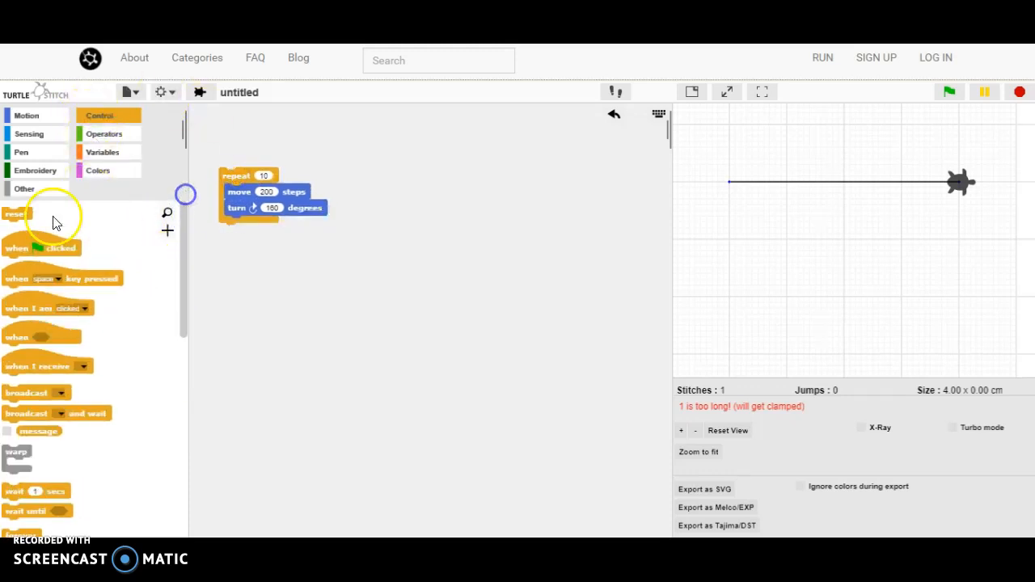
left_click_drag(18, 213, 355, 137)
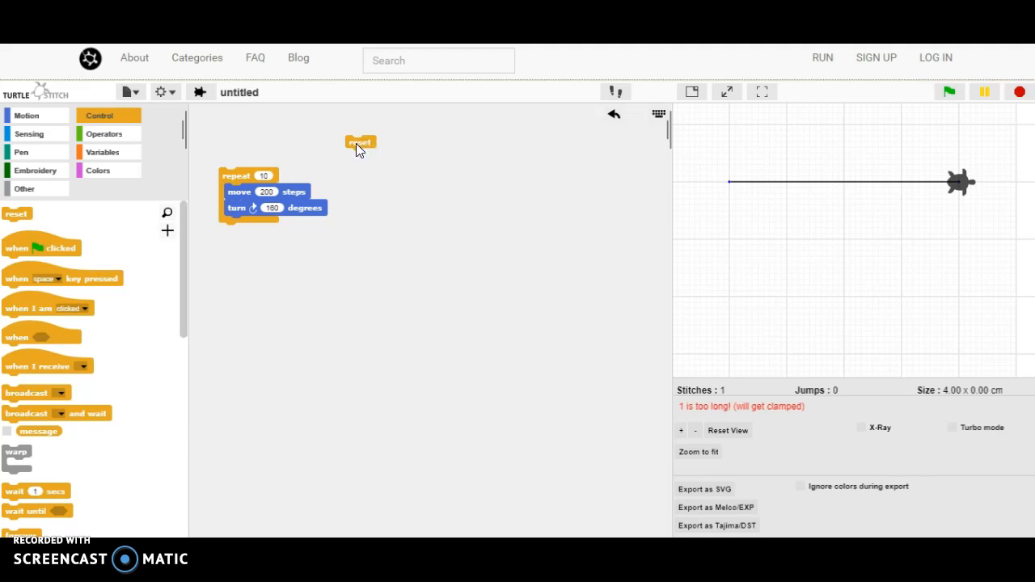
Run the repeat loop so the turtle stitches the multi-pointed star outline
left_click(235, 176)
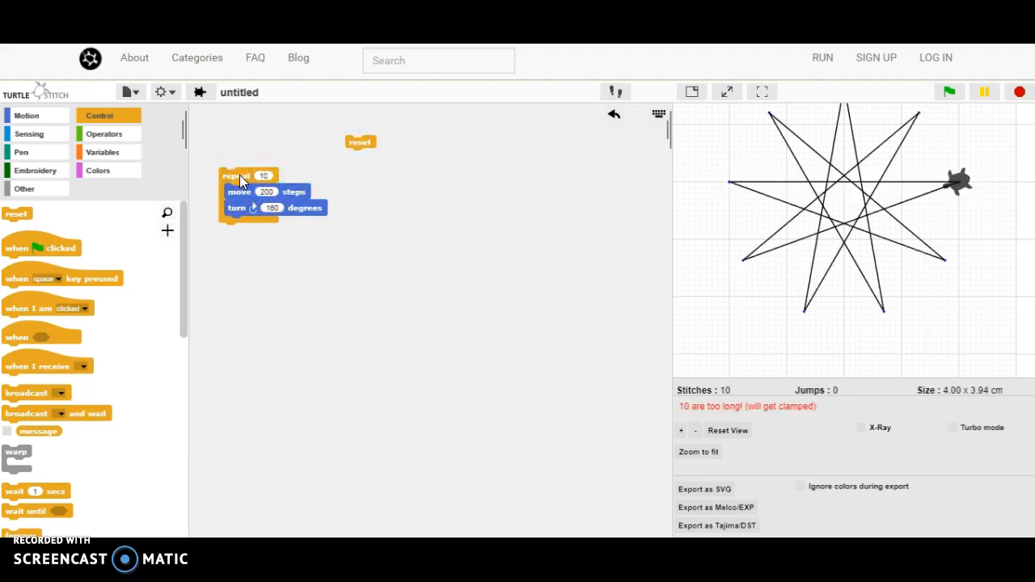
left_click(240, 176)
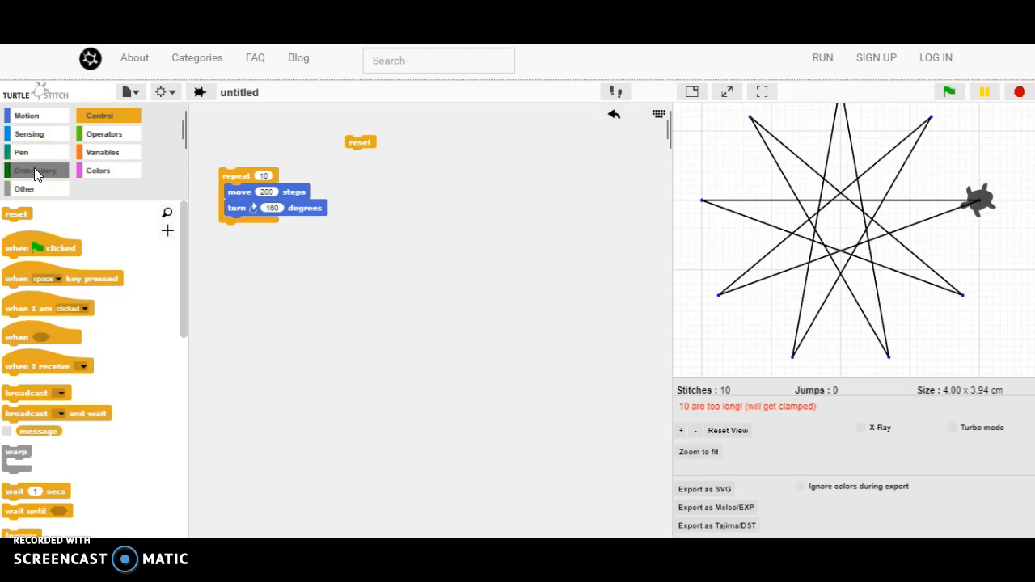
Head the star loop with a running stitch by 10 steps, reset the stage, and redraw the star
left_click(35, 170)
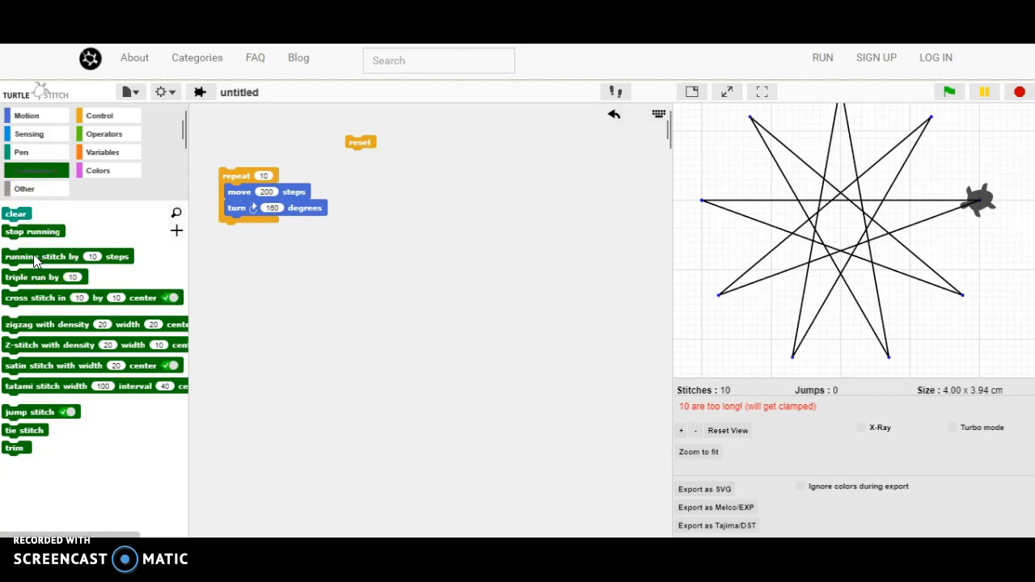
left_click_drag(42, 255, 287, 162)
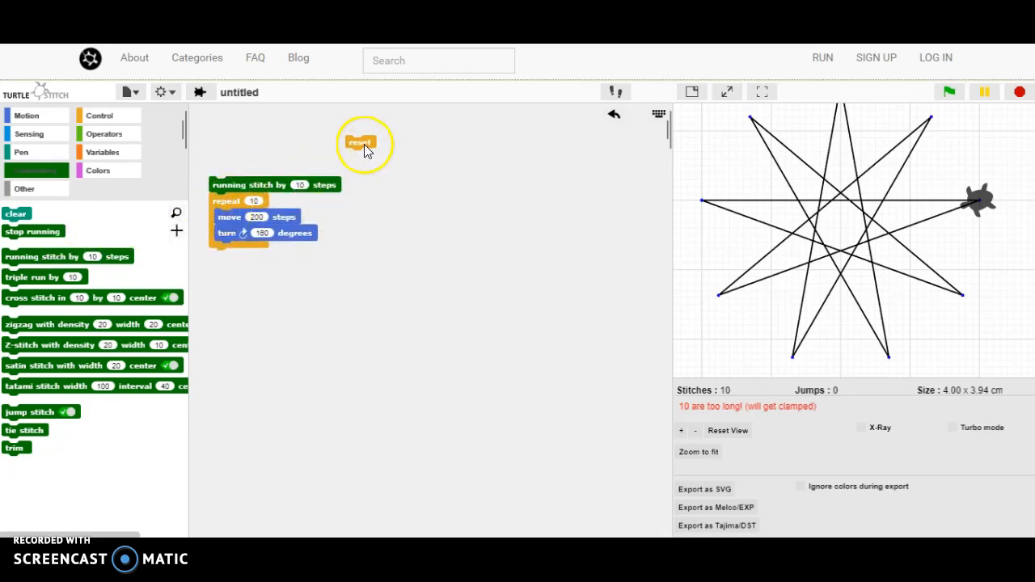
left_click(359, 143)
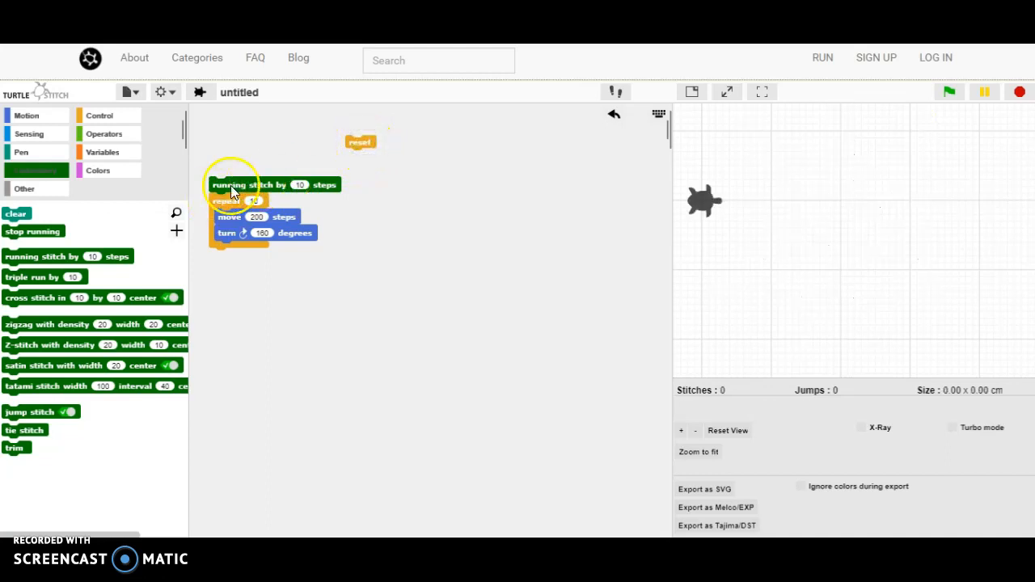
left_click(249, 184)
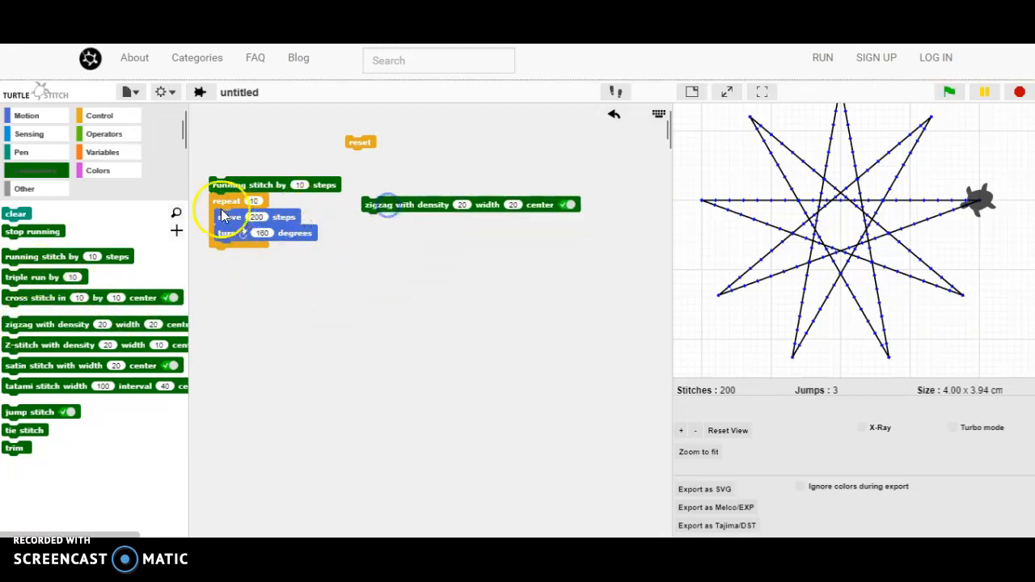
Swap the heading stitch block for a satin stitch with width 20 center and rerun the star
left_click_drag(473, 204, 307, 230)
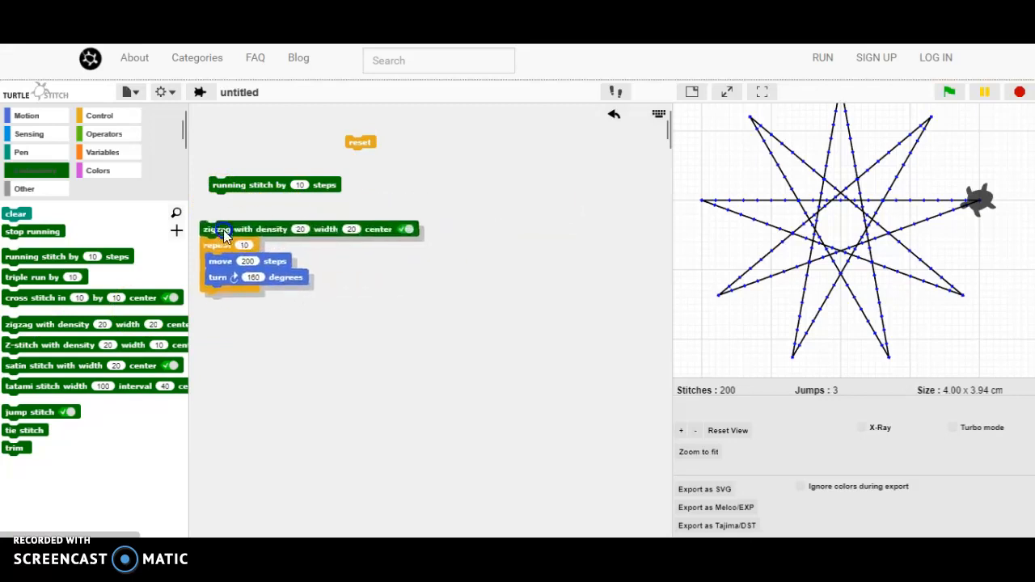
left_click_drag(218, 230, 291, 181)
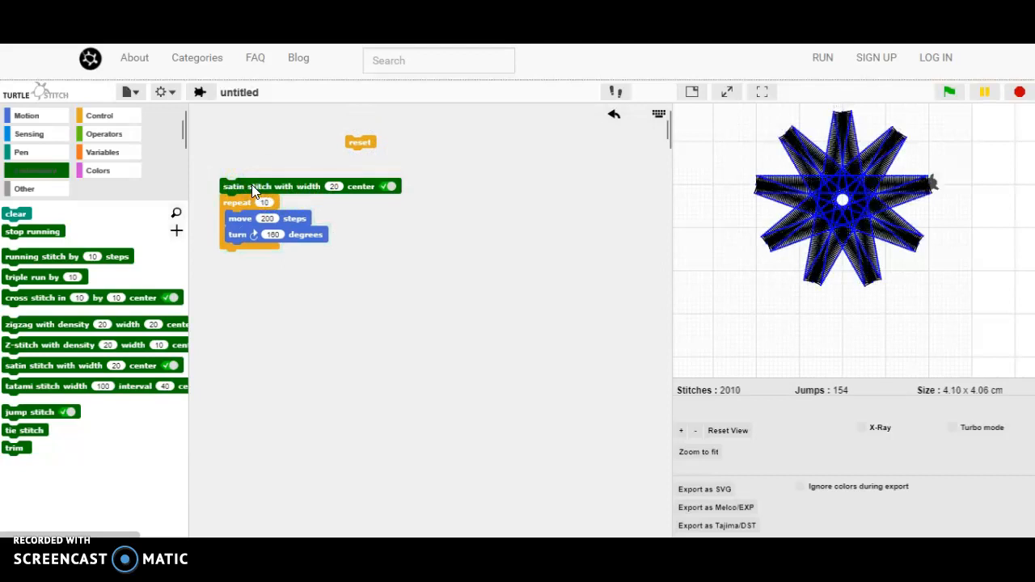
mouse_move(466, 214)
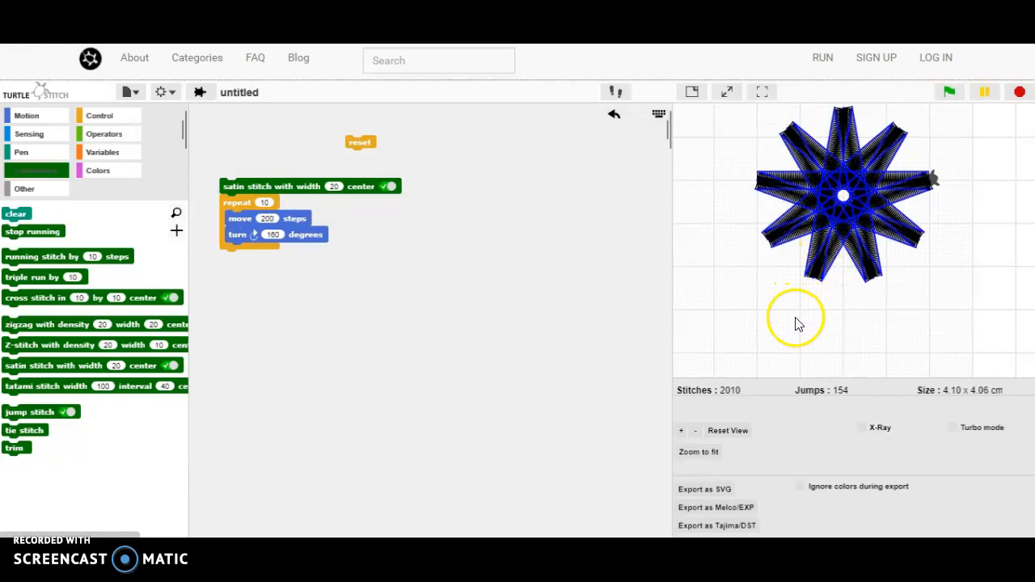
Toggle the X-Ray preview to inspect overlapping stitches, then return to normal blue colours
left_click(860, 426)
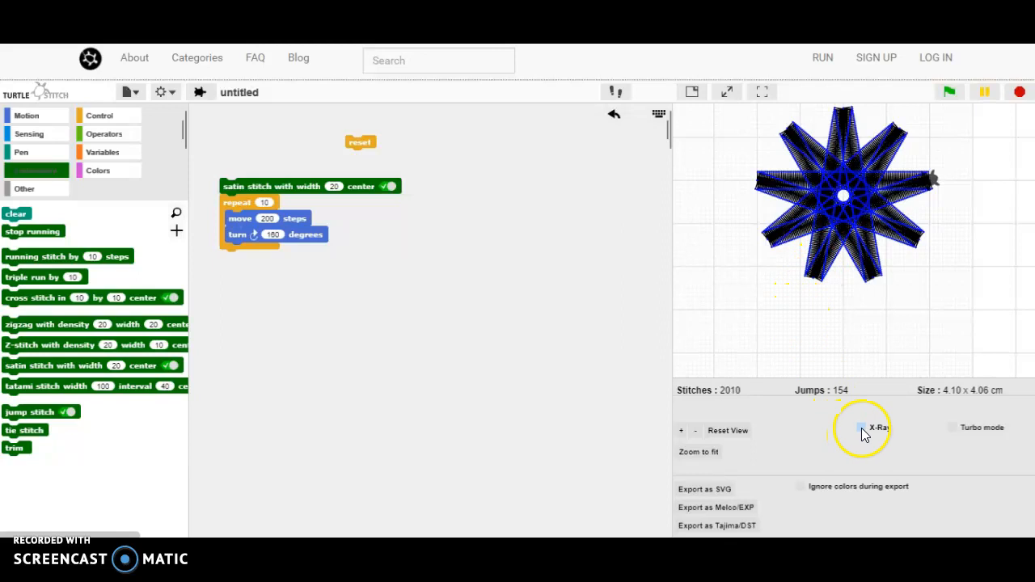
left_click(860, 427)
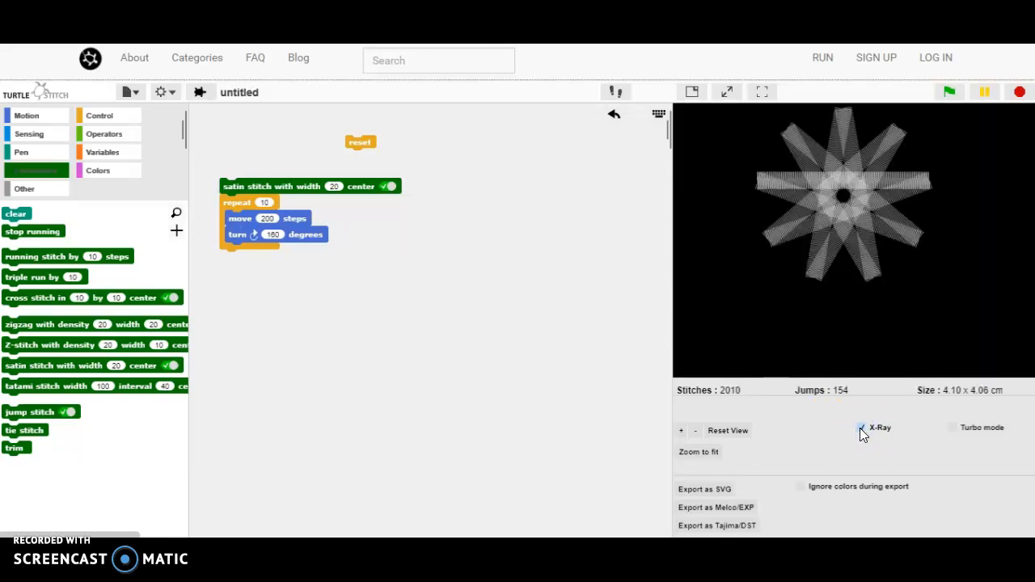
left_click(863, 427)
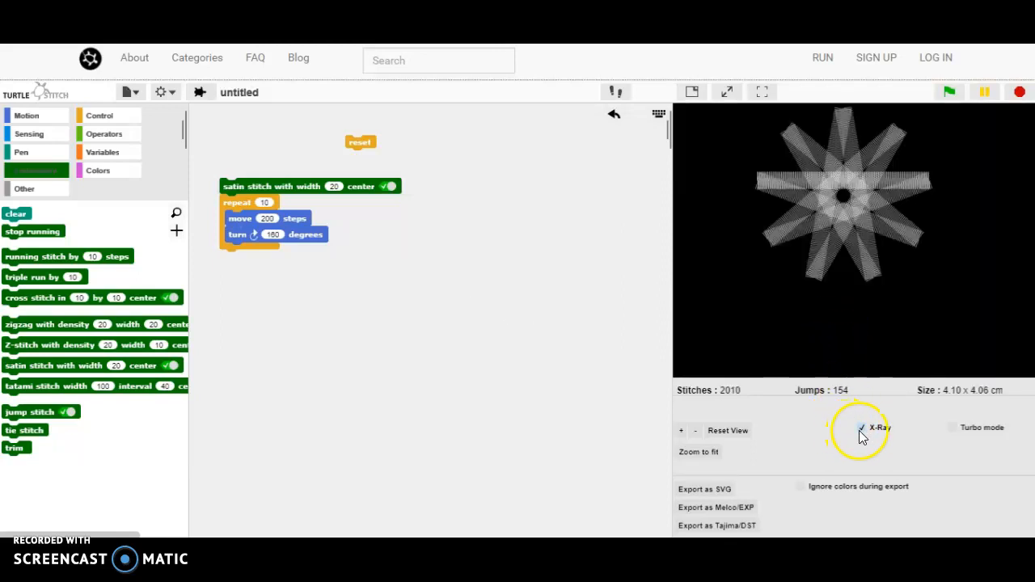
left_click(861, 427)
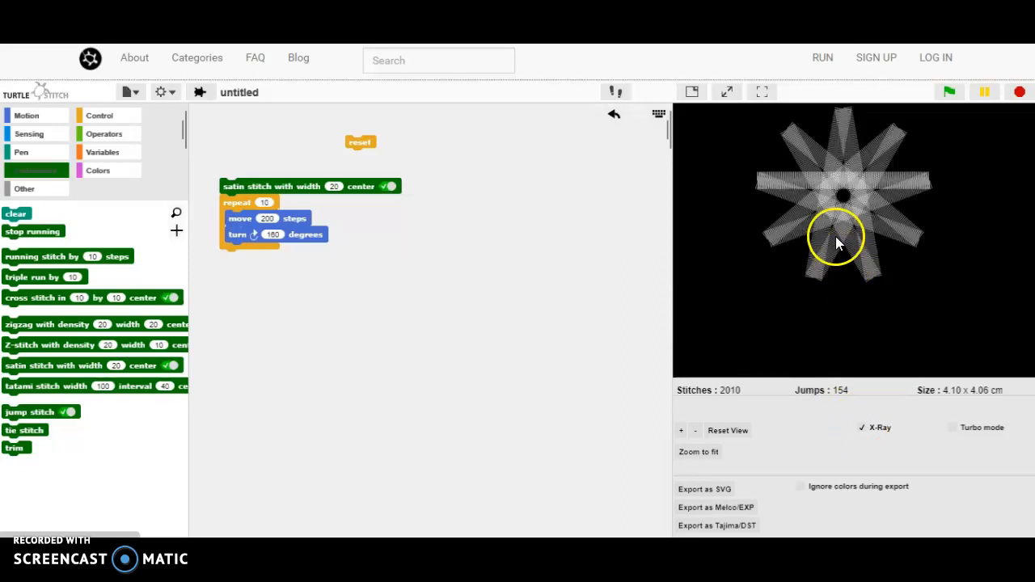
mouse_move(838, 246)
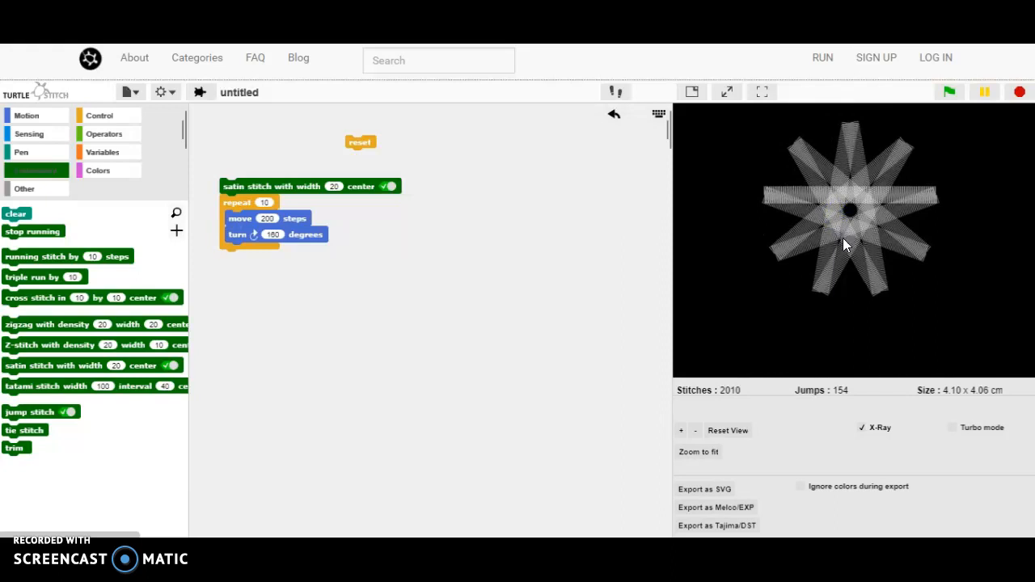
left_click(861, 427)
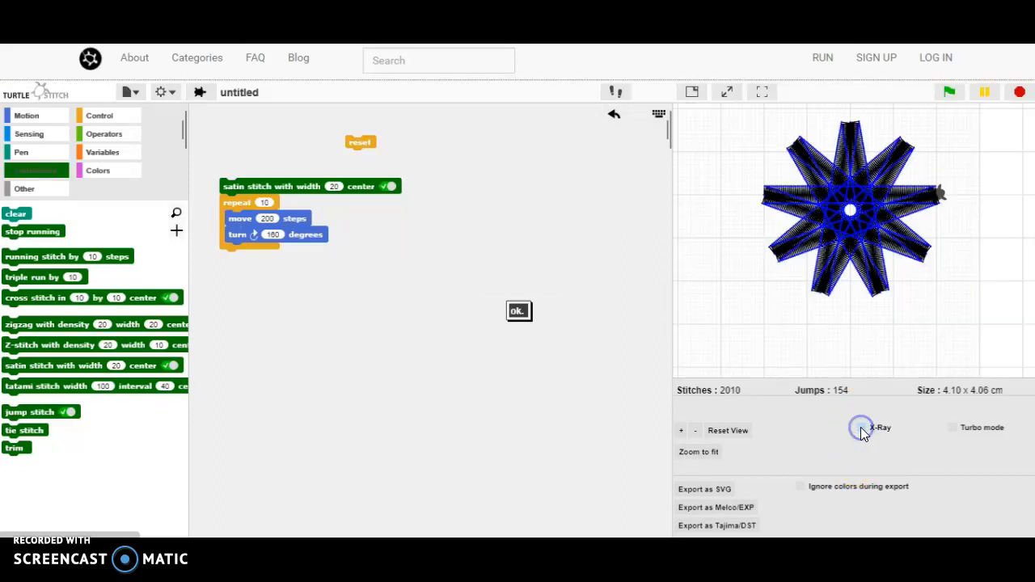
Place two loose jump stitch blocks, leaving the first on and switching the second off
left_click(860, 427)
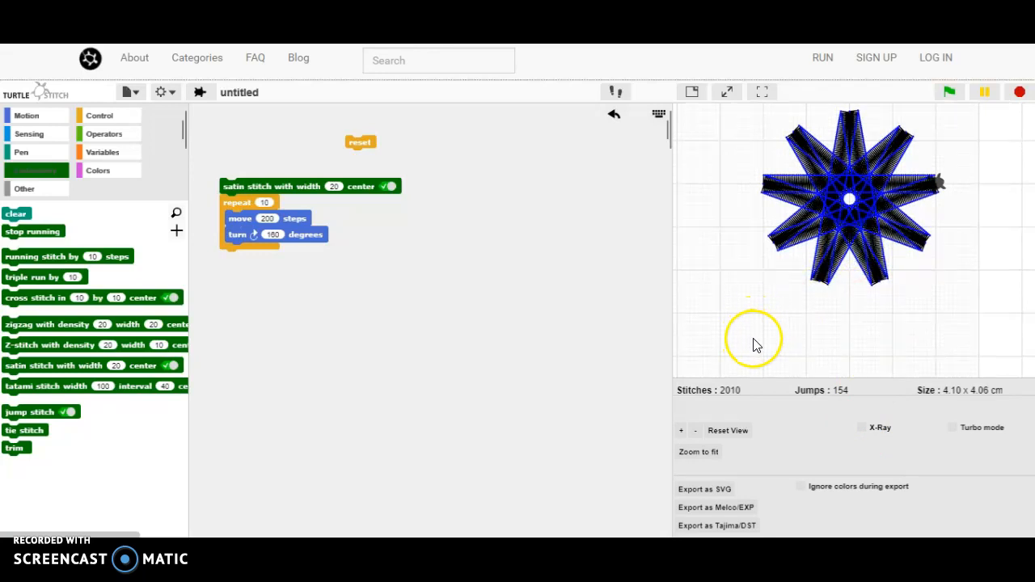
mouse_move(751, 346)
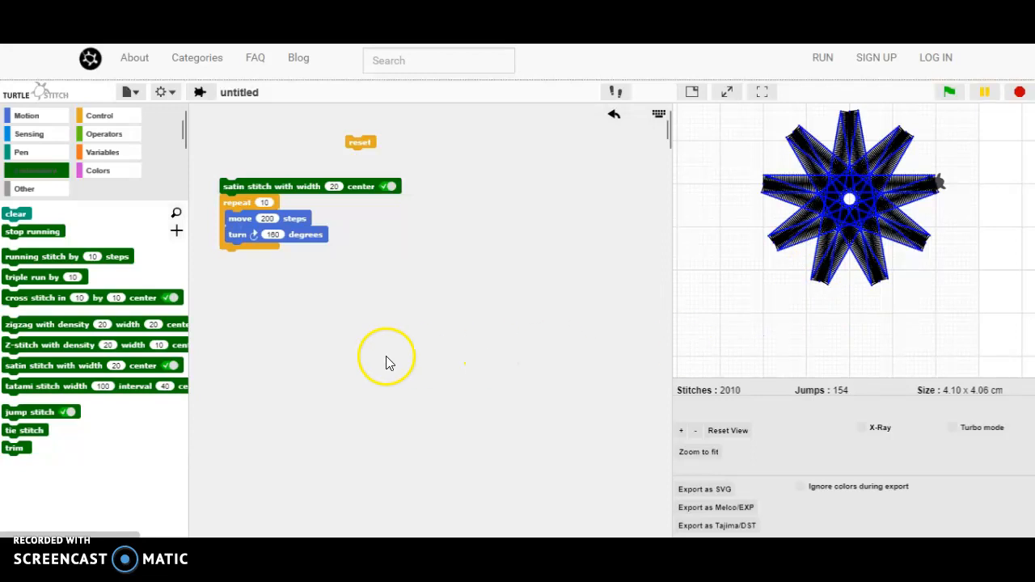
left_click_drag(40, 412, 272, 324)
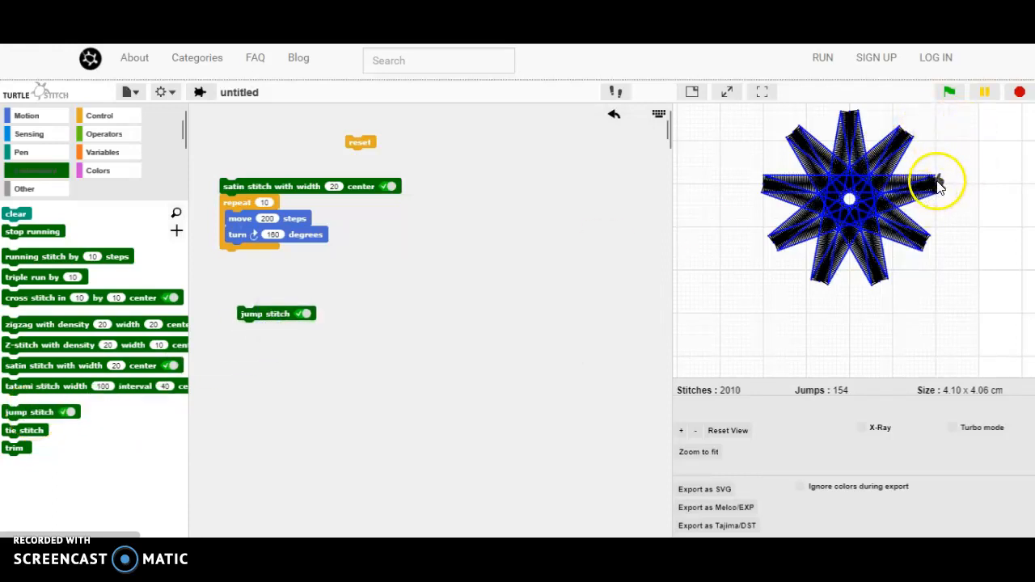
mouse_move(747, 340)
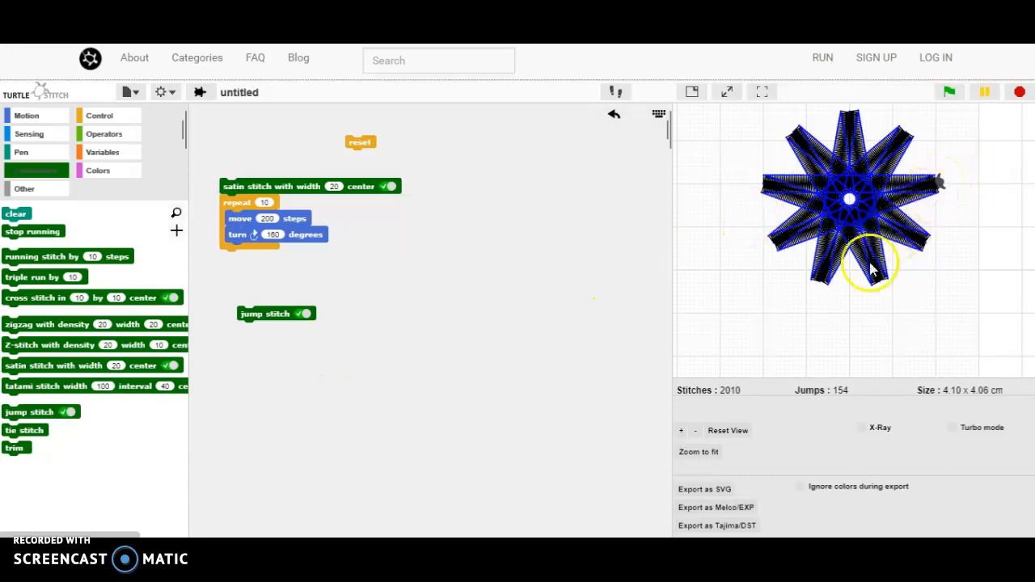
mouse_move(737, 346)
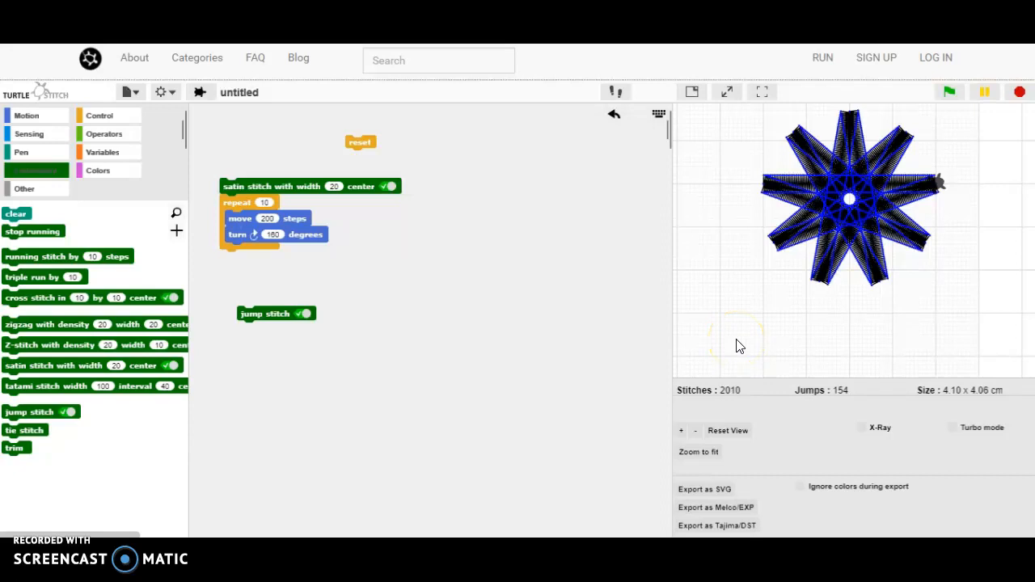
mouse_move(24, 417)
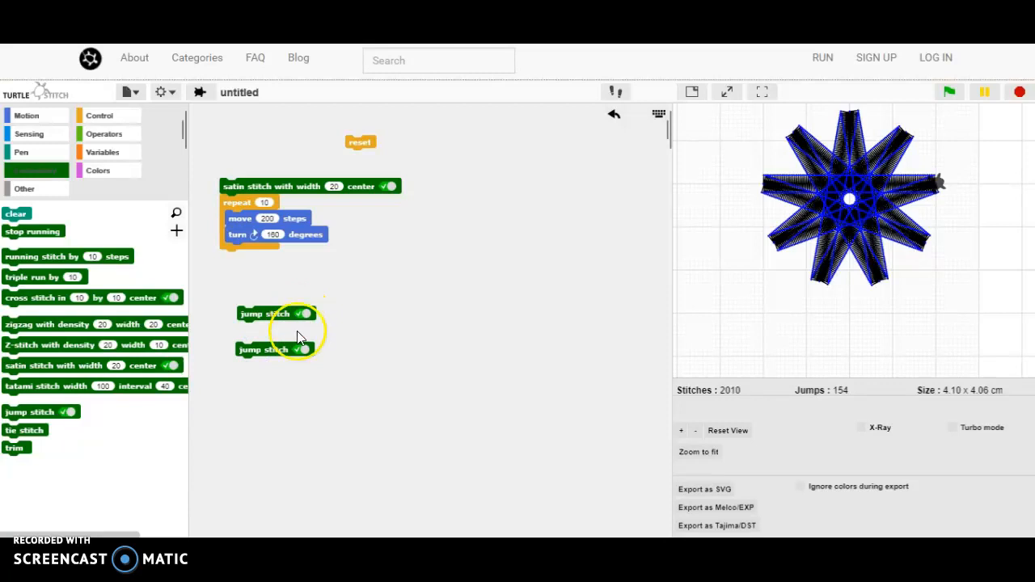
left_click(304, 350)
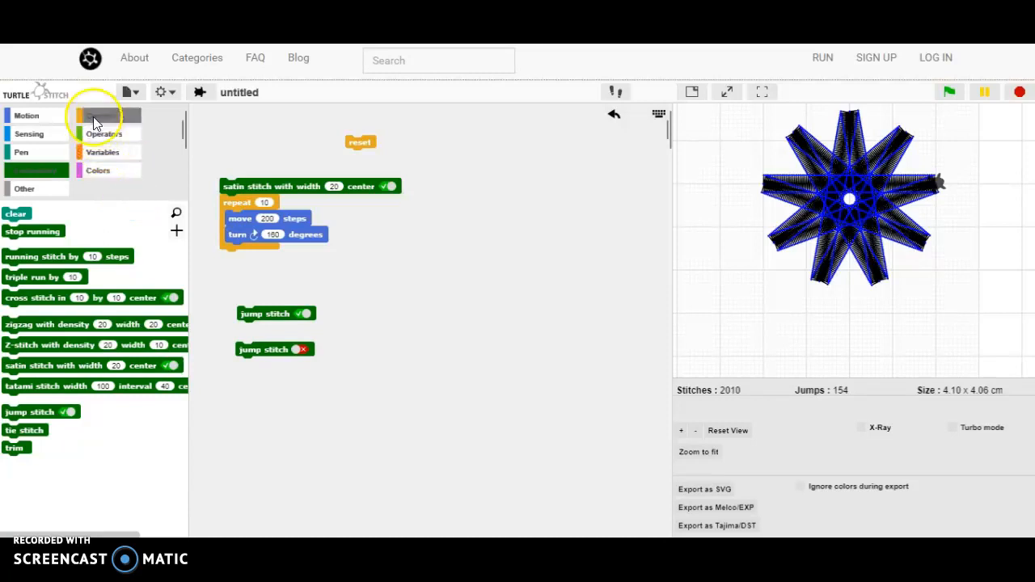
Head the jump stitch with a 'when key pressed' hat and add 'go to x: mouse x y: mouse y'
left_click(100, 115)
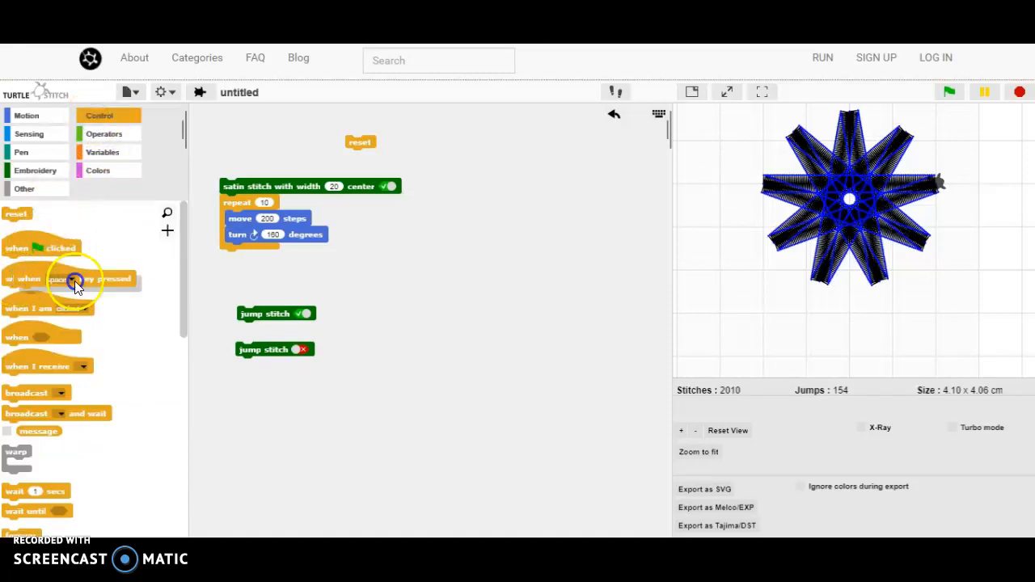
left_click_drag(73, 278, 297, 298)
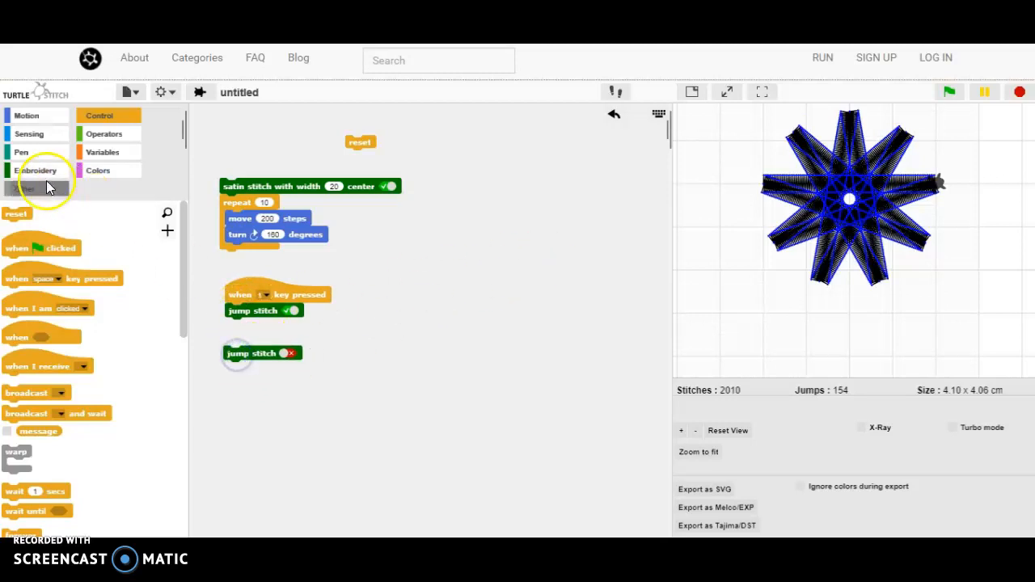
left_click(26, 115)
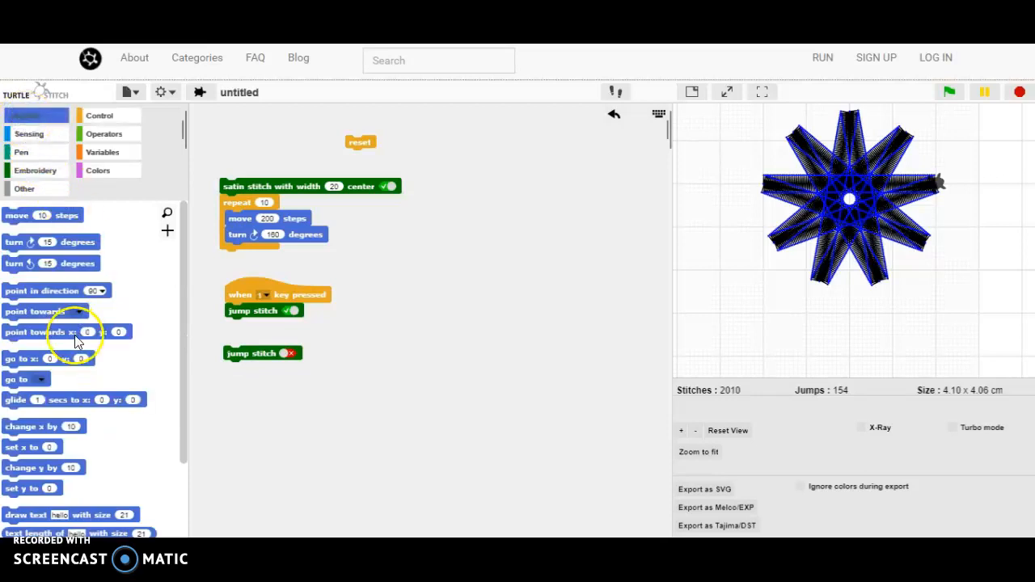
left_click_drag(68, 331, 283, 333)
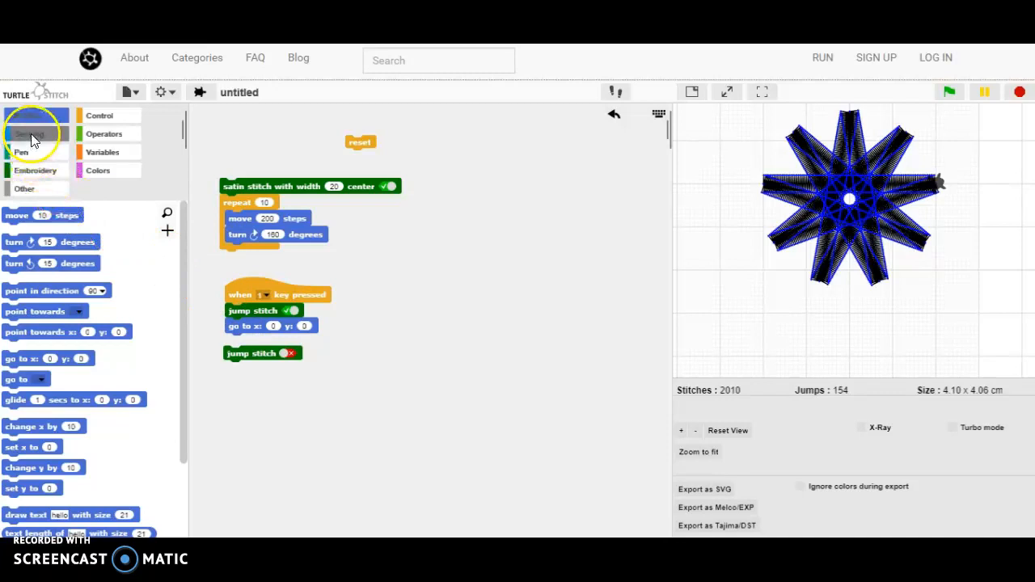
left_click(29, 132)
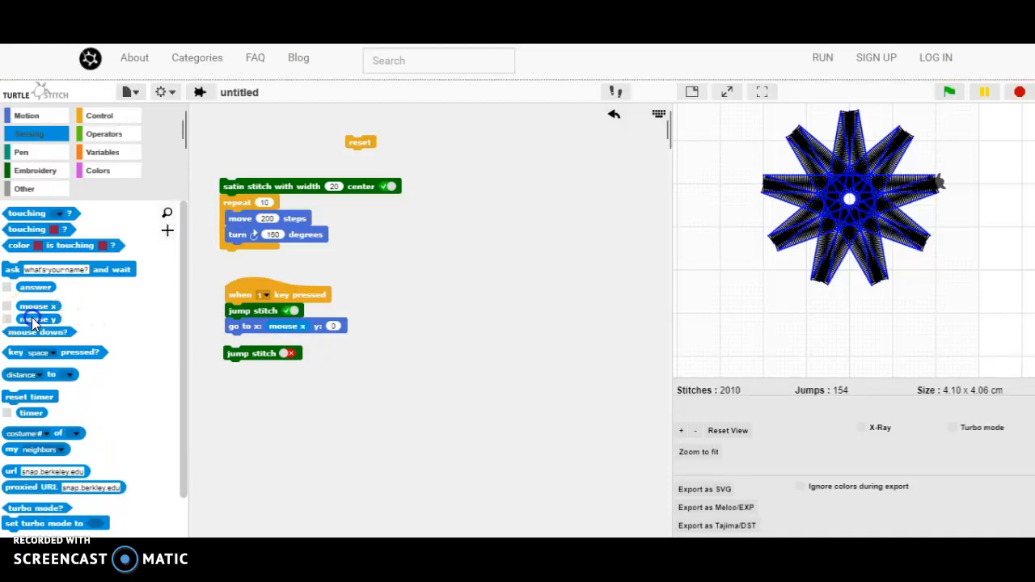
left_click_drag(39, 318, 347, 327)
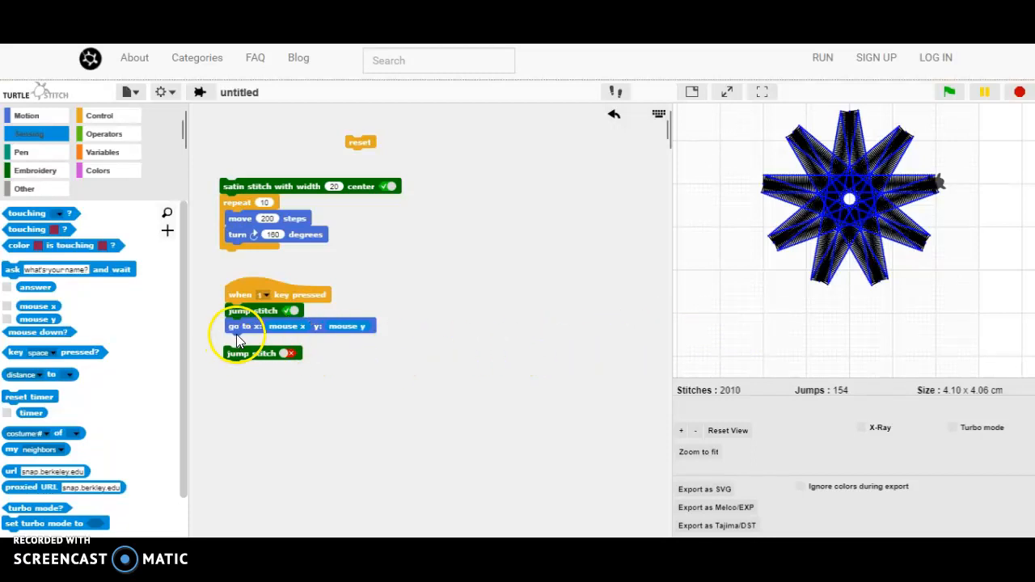
mouse_move(890, 181)
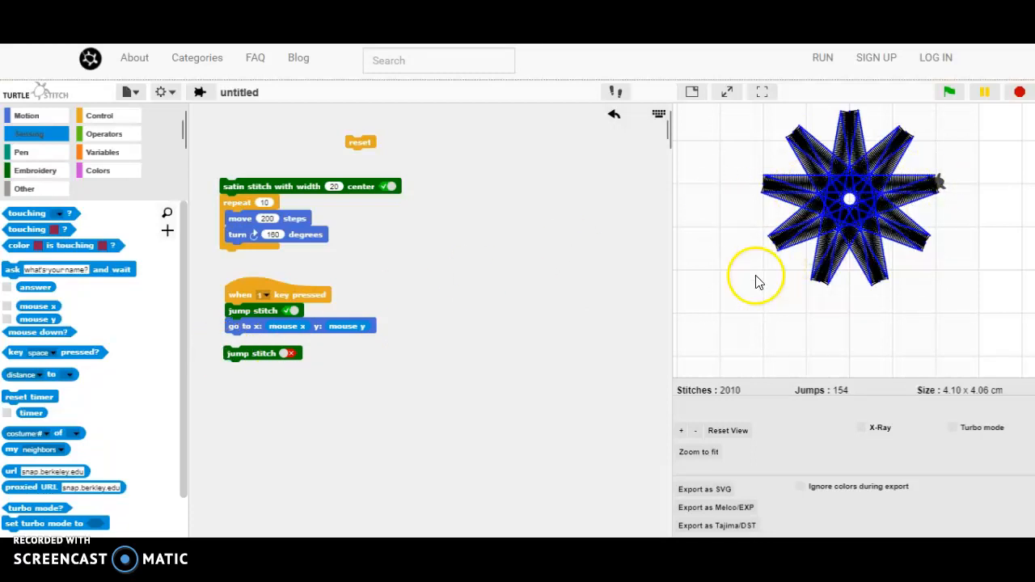
mouse_move(703, 332)
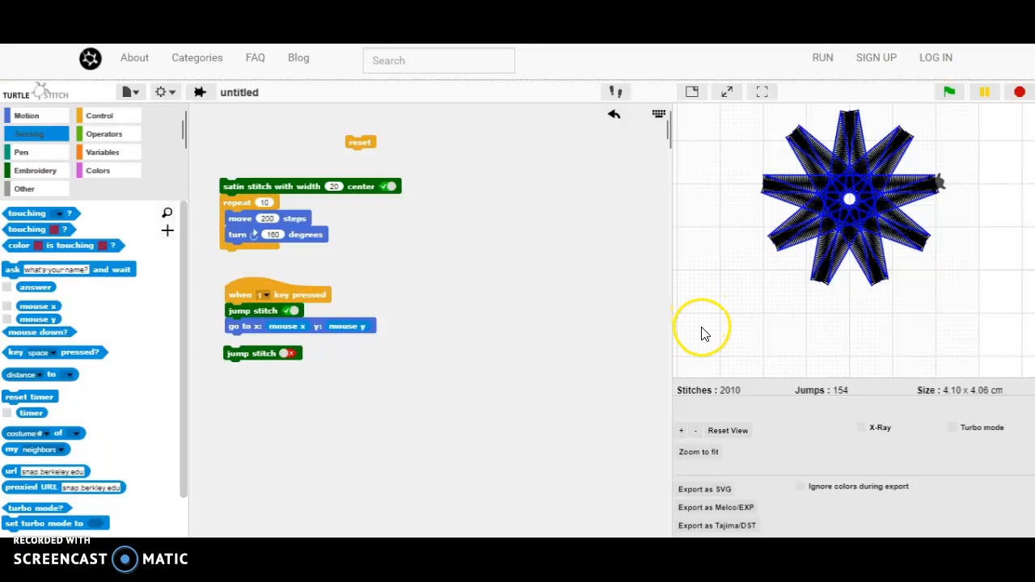
mouse_move(688, 335)
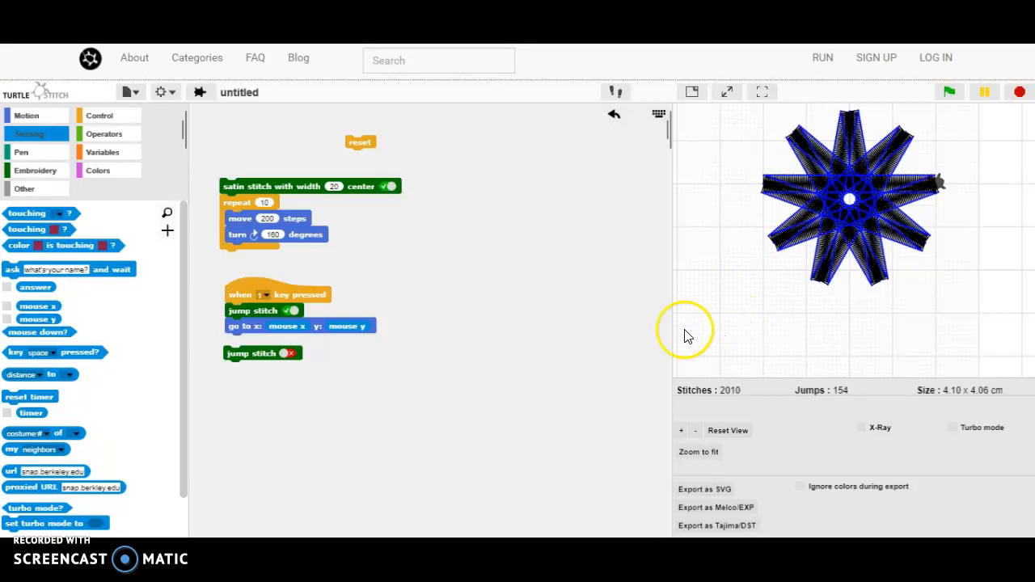
mouse_move(32, 132)
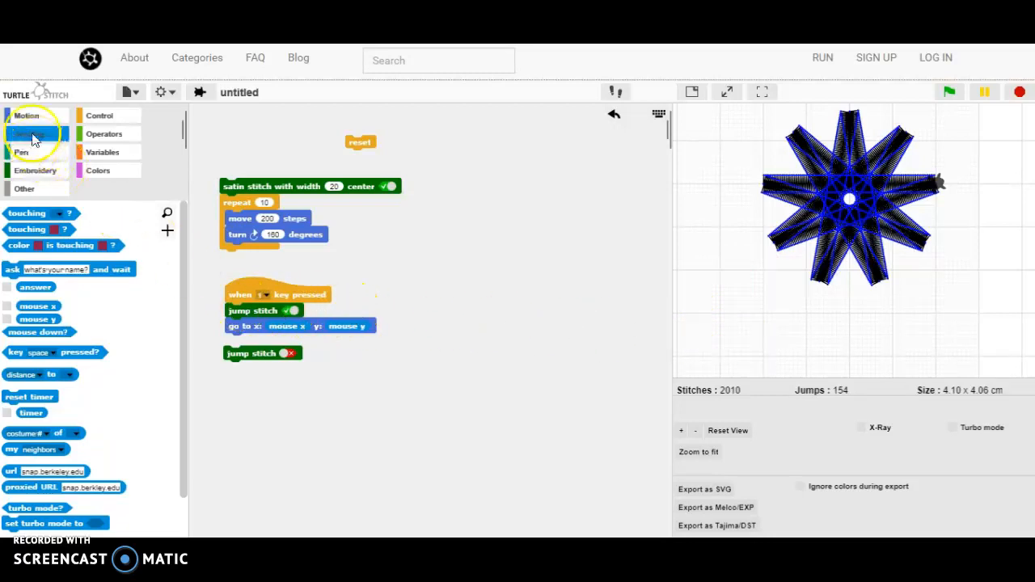
Extend the key script with point in direction 90, the second jump stitch and a draw text block
left_click(26, 114)
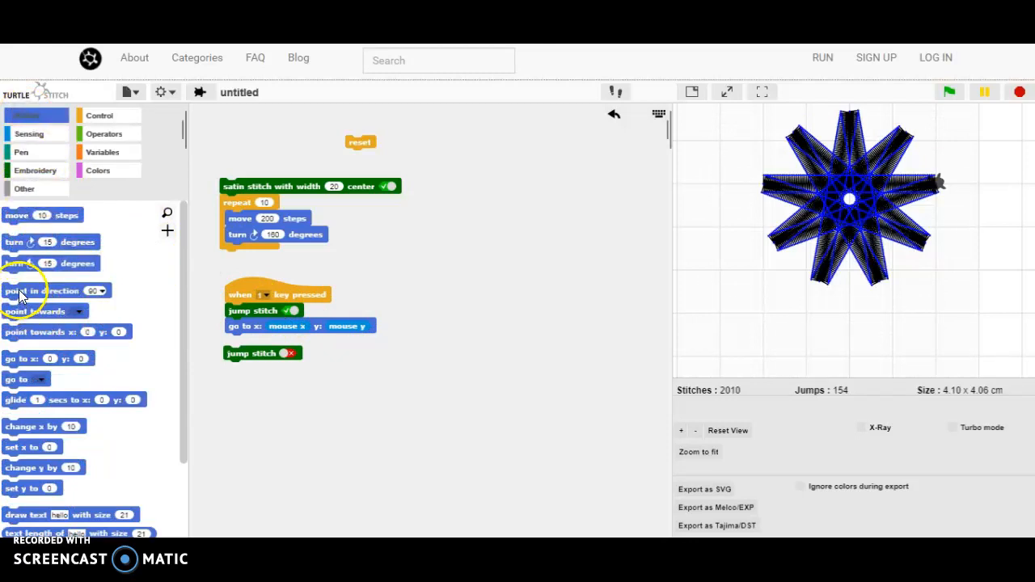
left_click_drag(41, 291, 283, 339)
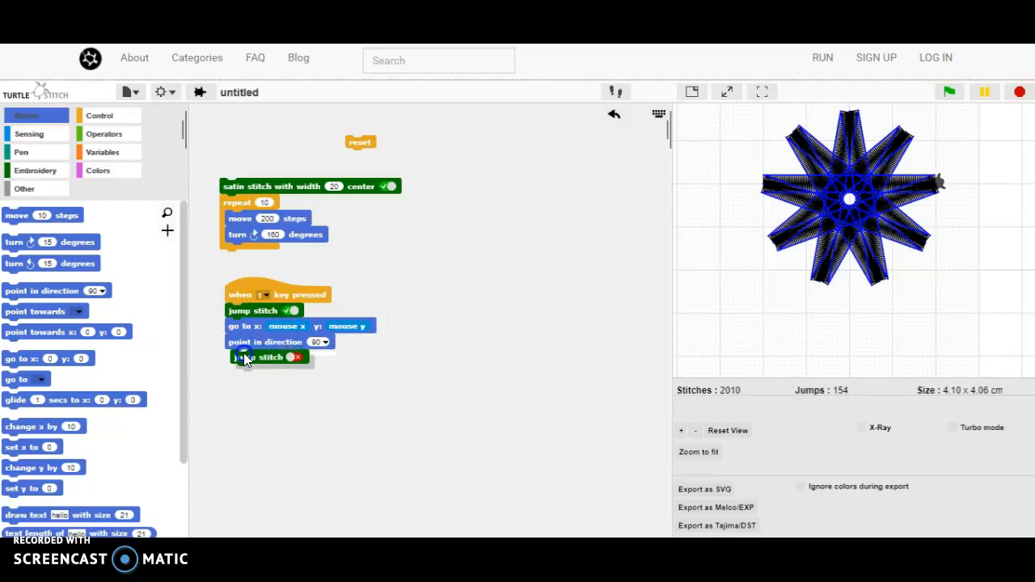
left_click(291, 357)
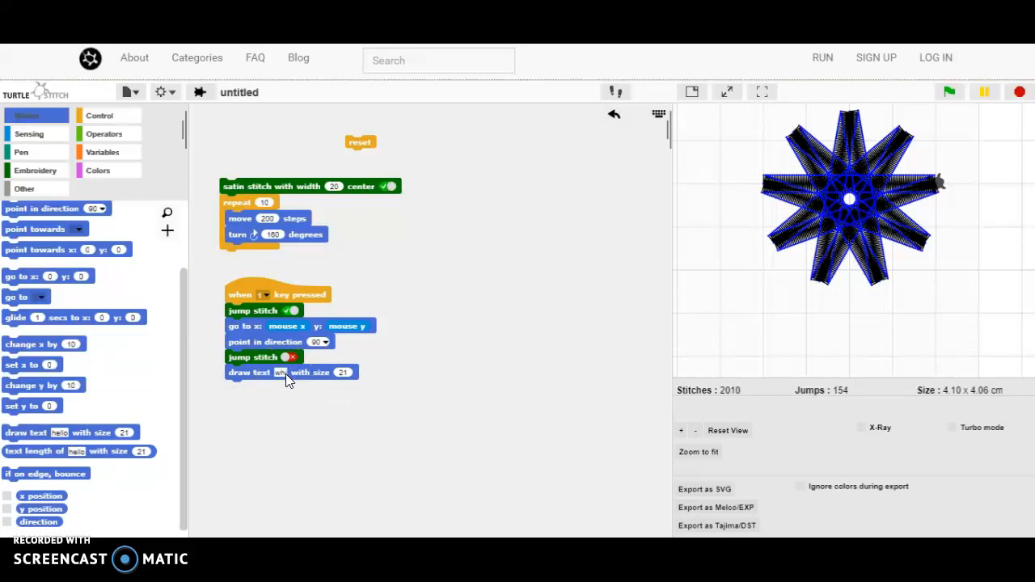
Make the draw text block satin-stitch 'whizzy needle' at size 40
type("whizzy needle")
left_click(343, 372)
type("40")
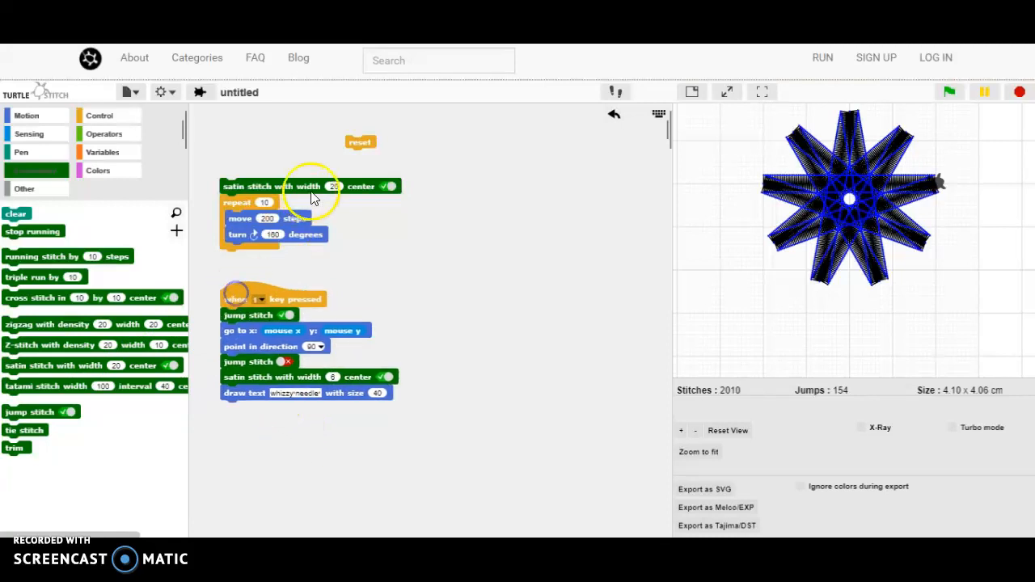
mouse_move(728, 348)
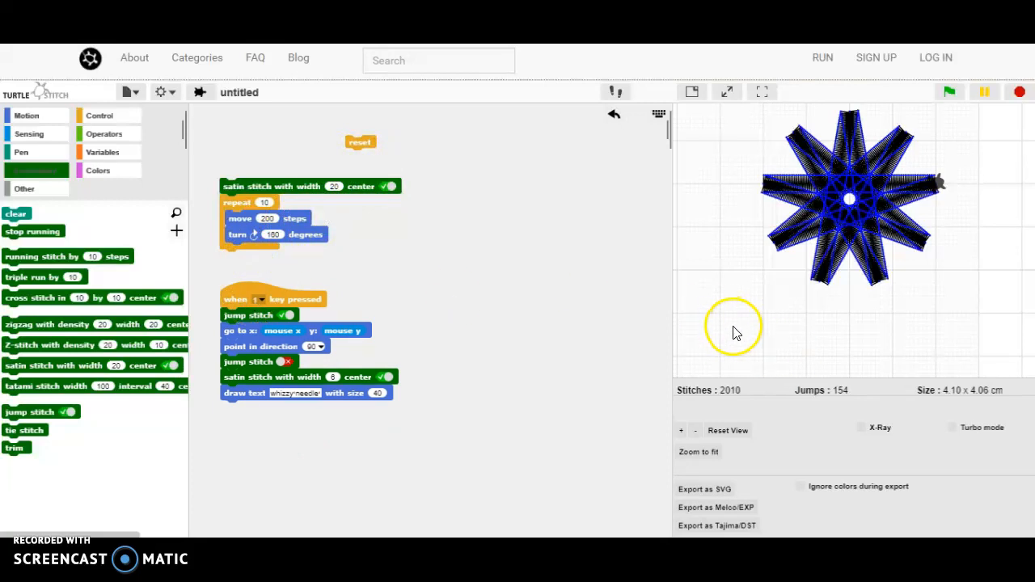
mouse_move(731, 339)
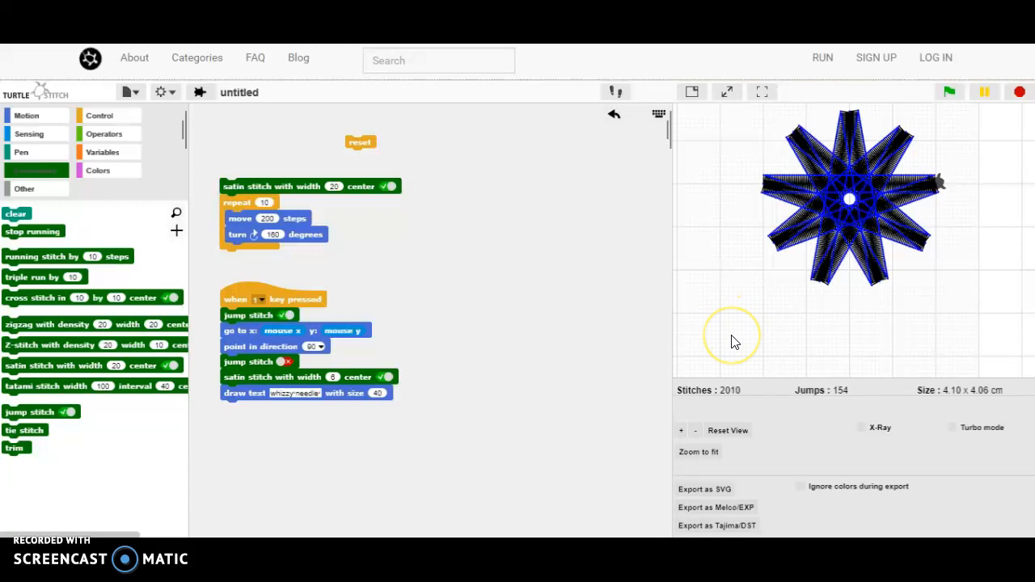